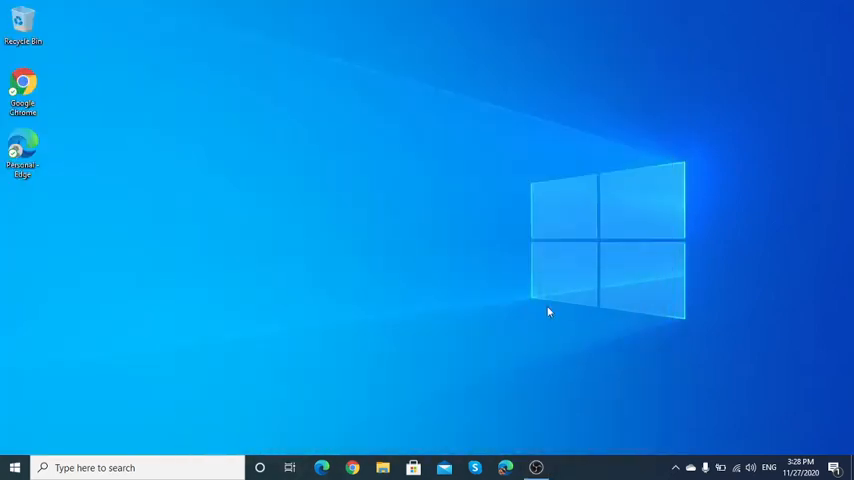
mouse_move(552, 292)
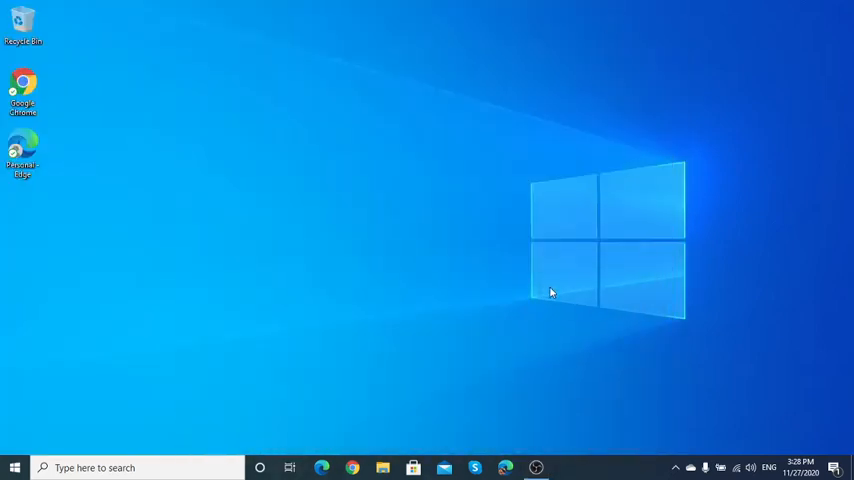
mouse_move(548, 302)
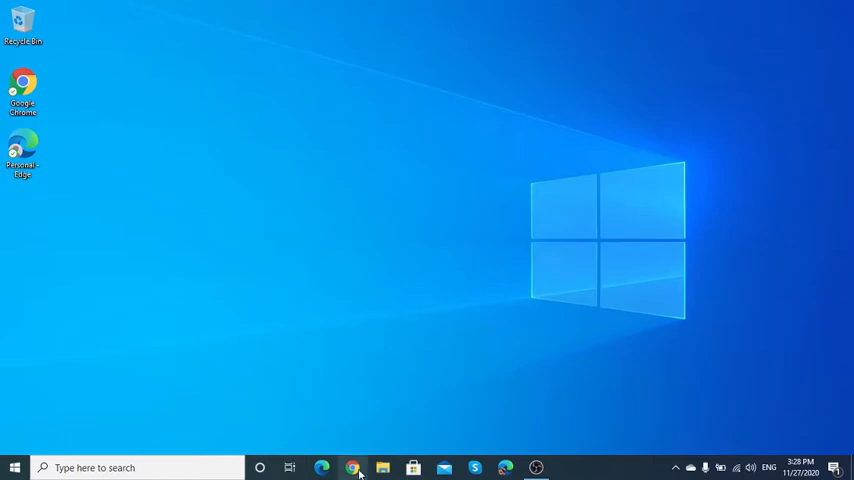
Launch Chrome and enter 'how to rotate laptop screen' in the address bar.
left_click(350, 468)
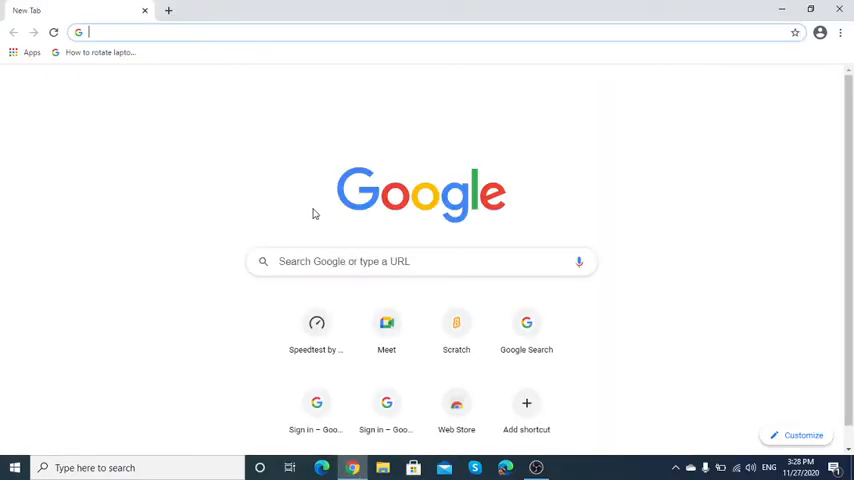
type("how to rotate laptop screen")
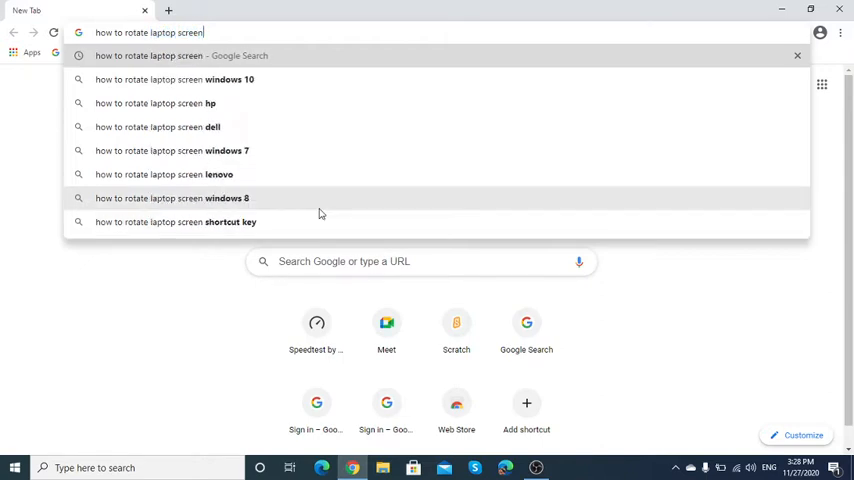
Run the search and view the snippet listing the Ctrl+Alt+Arrow rotation shortcuts.
key("Enter")
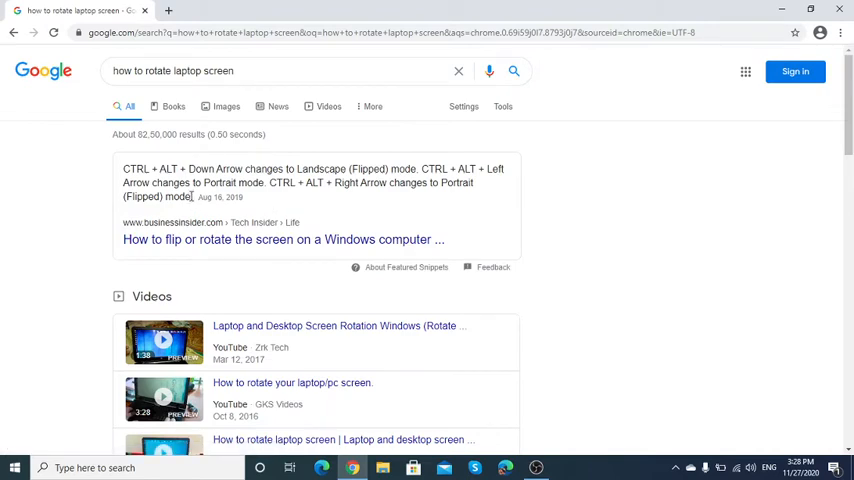
mouse_move(170, 228)
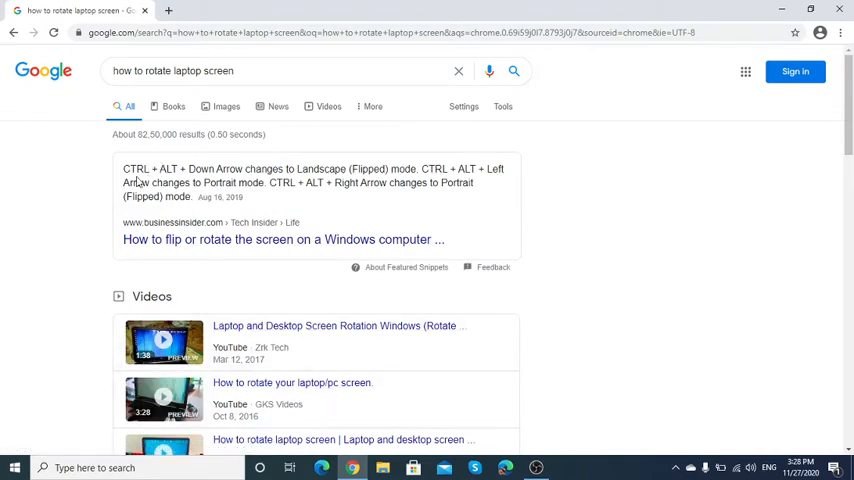
mouse_move(160, 168)
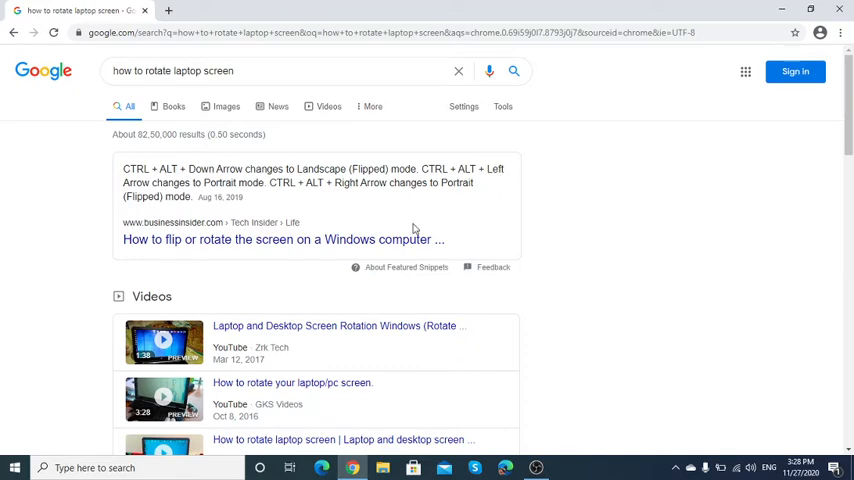
mouse_move(238, 264)
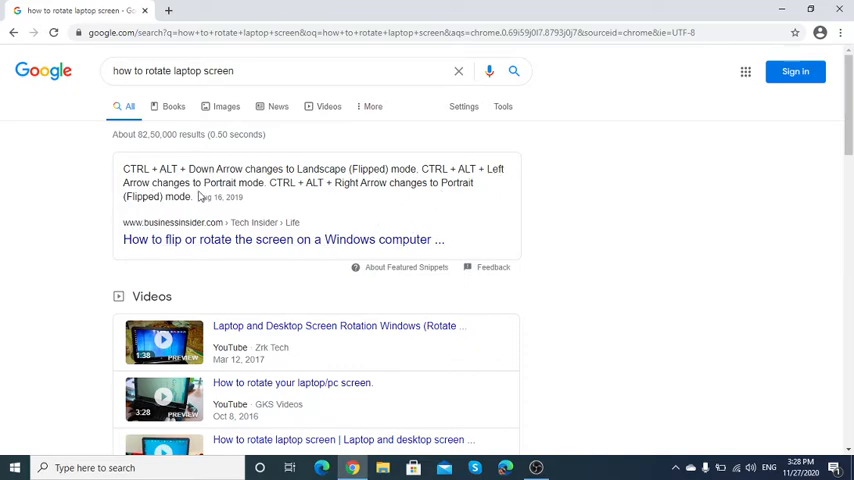
mouse_move(412, 208)
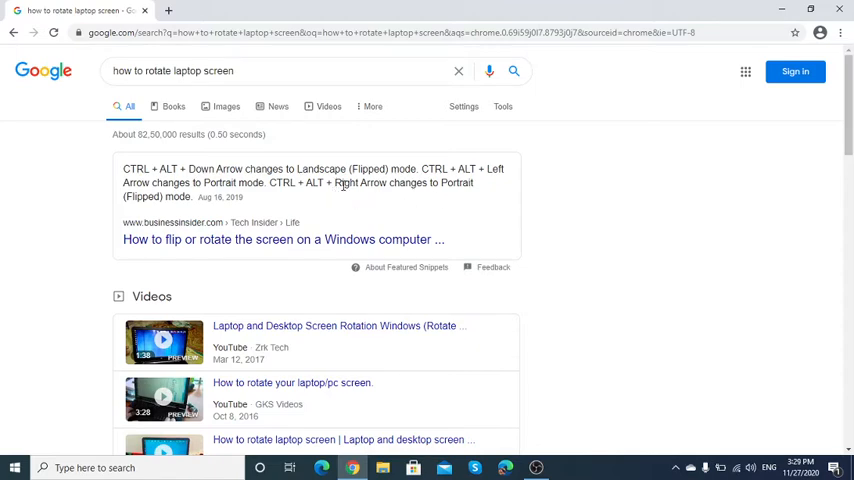
mouse_move(458, 238)
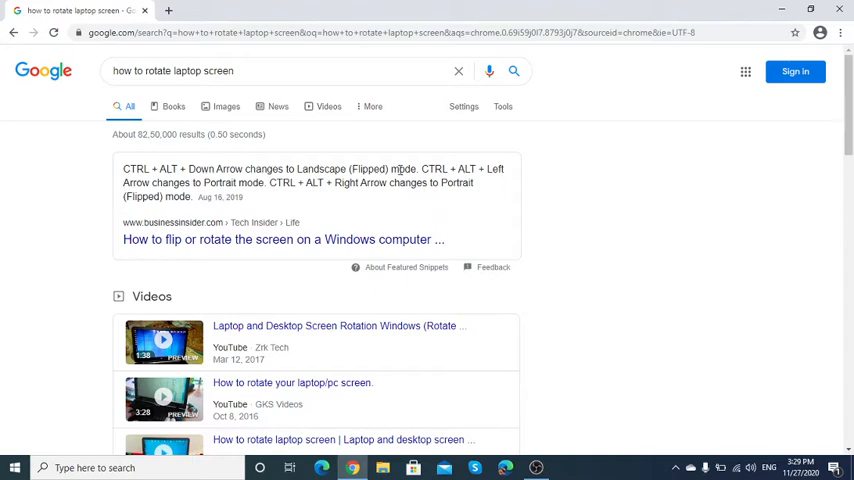
mouse_move(608, 408)
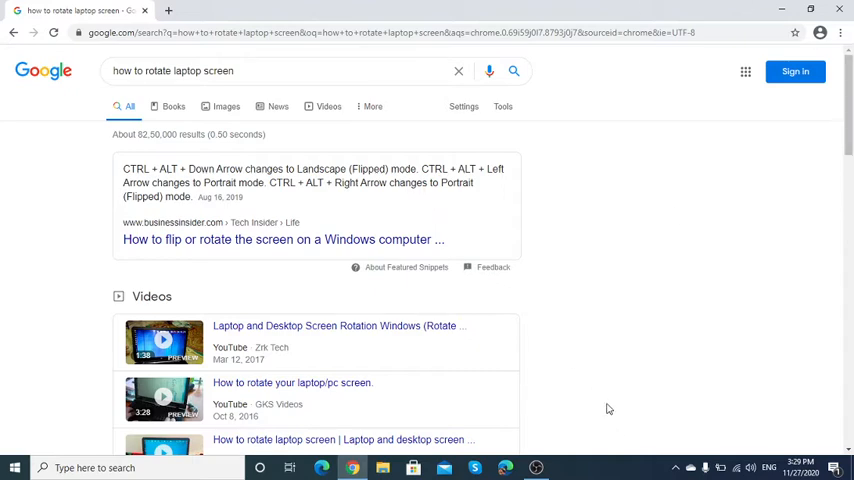
mouse_move(470, 368)
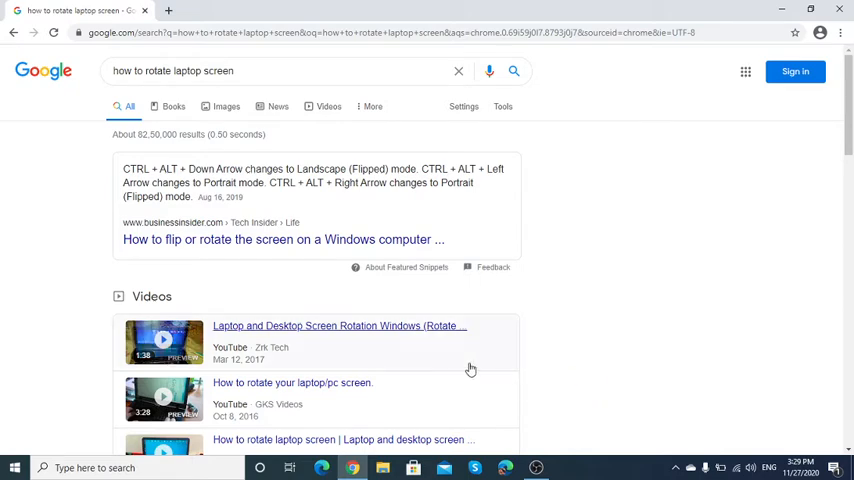
mouse_move(712, 258)
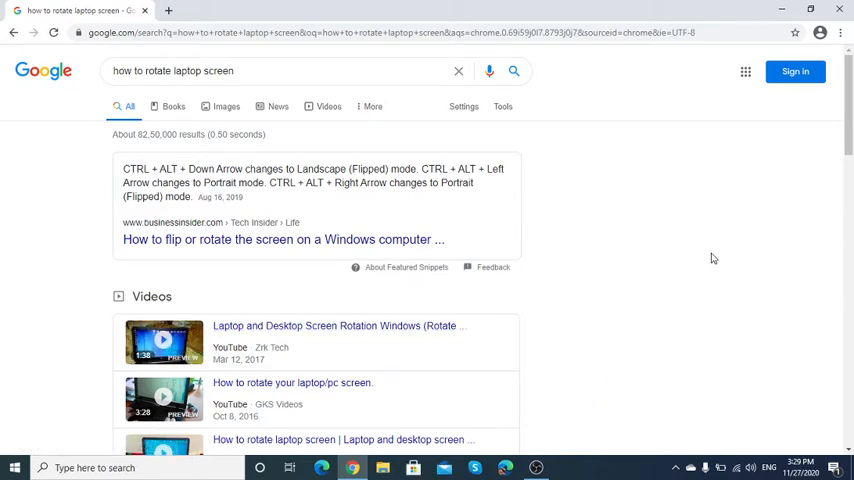
mouse_move(772, 128)
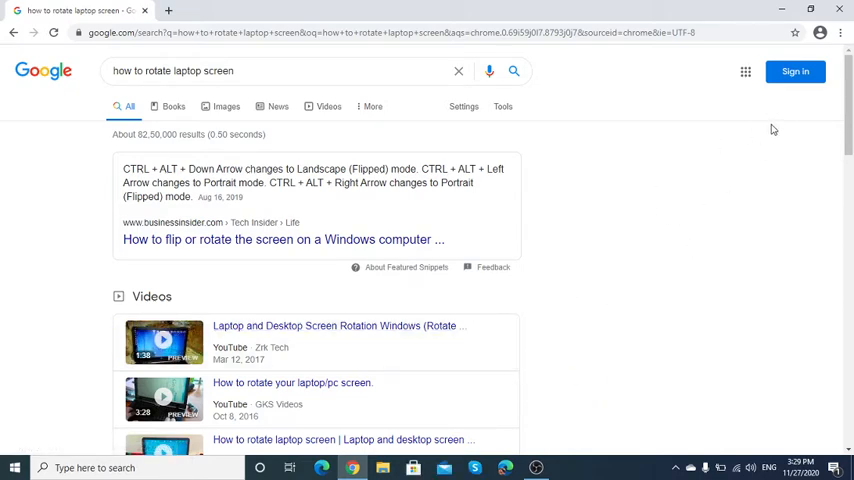
mouse_move(762, 100)
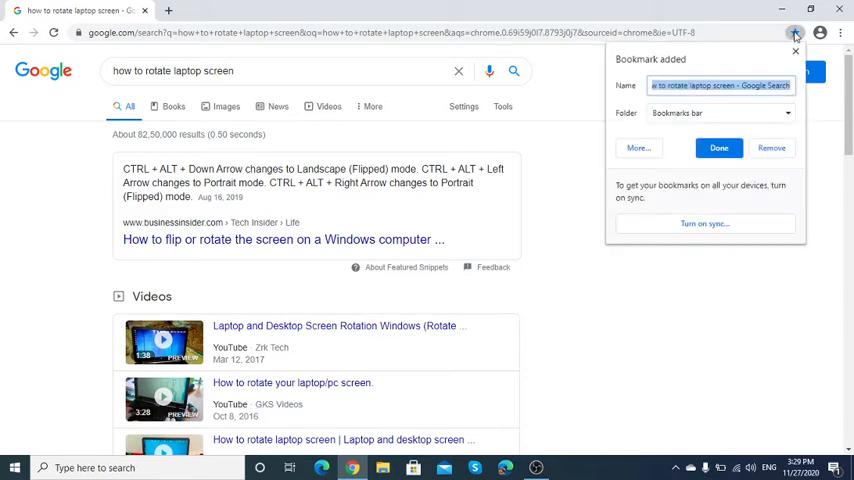
Bookmark the results page as 'How to rotate...' on the bookmarks bar.
type("H")
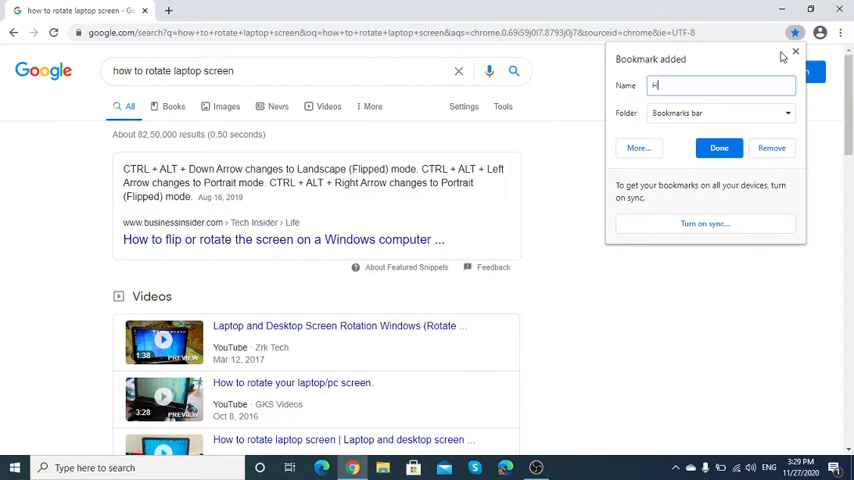
type("ow to")
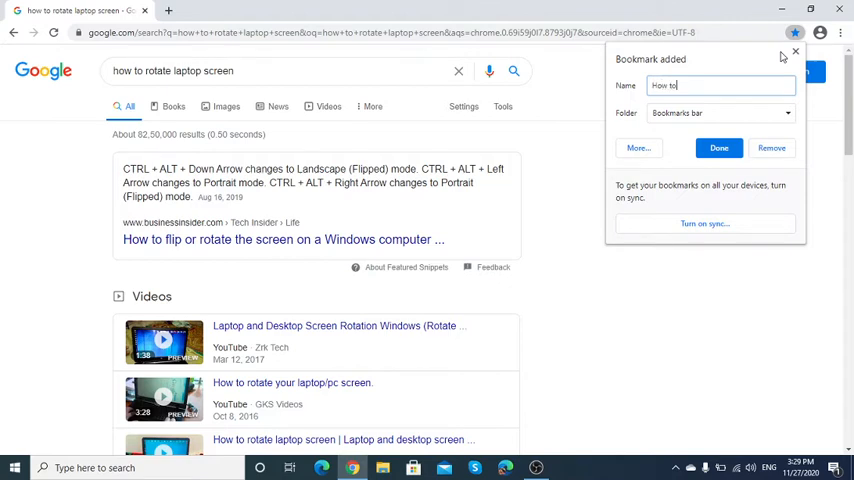
type("rotate")
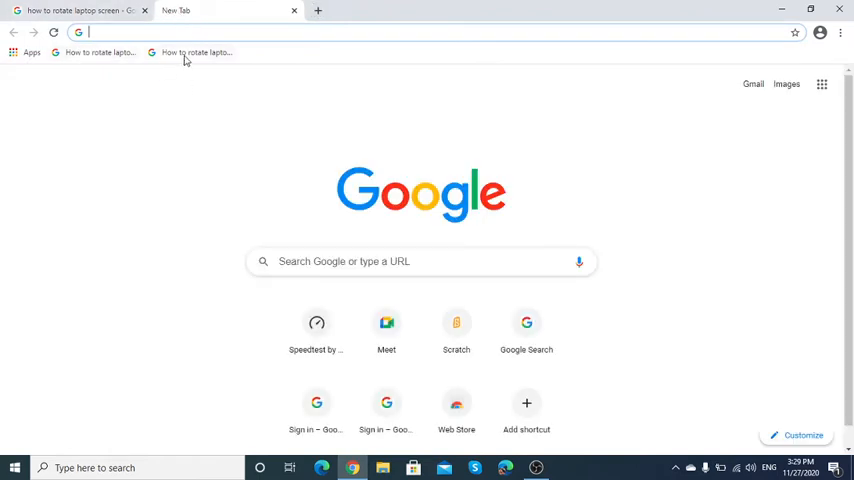
Switch back to the search results and close the blank New Tab.
left_click(200, 52)
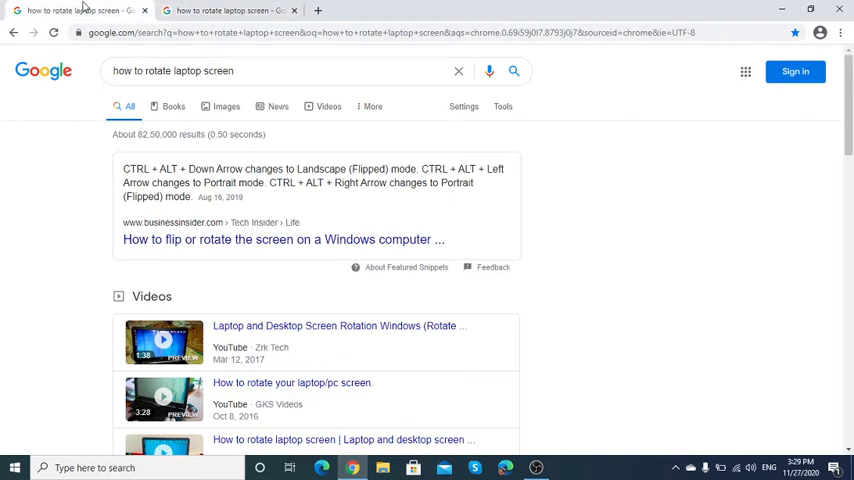
mouse_move(728, 194)
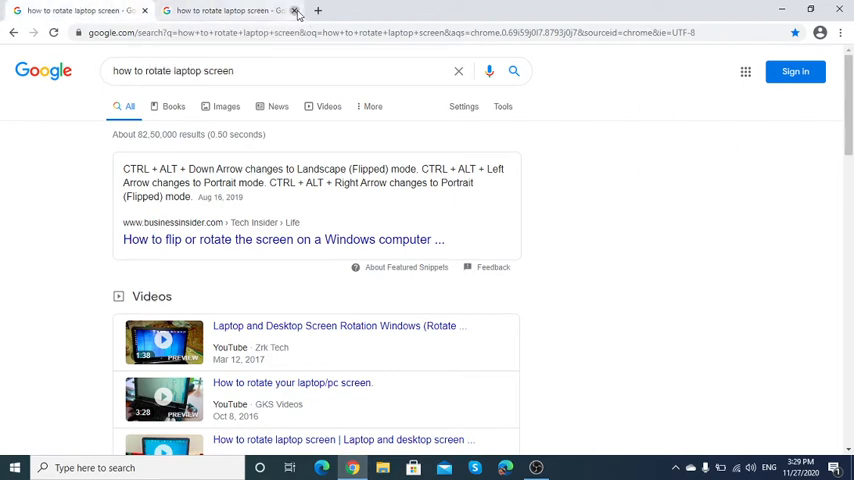
left_click(300, 12)
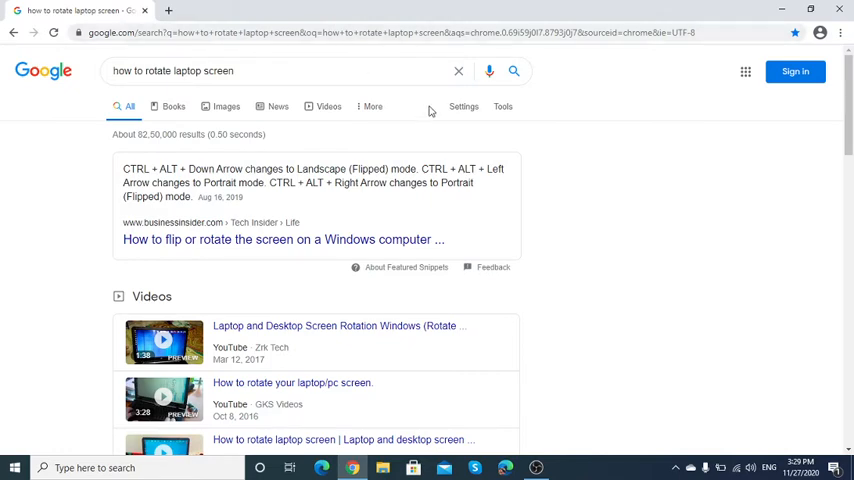
mouse_move(196, 196)
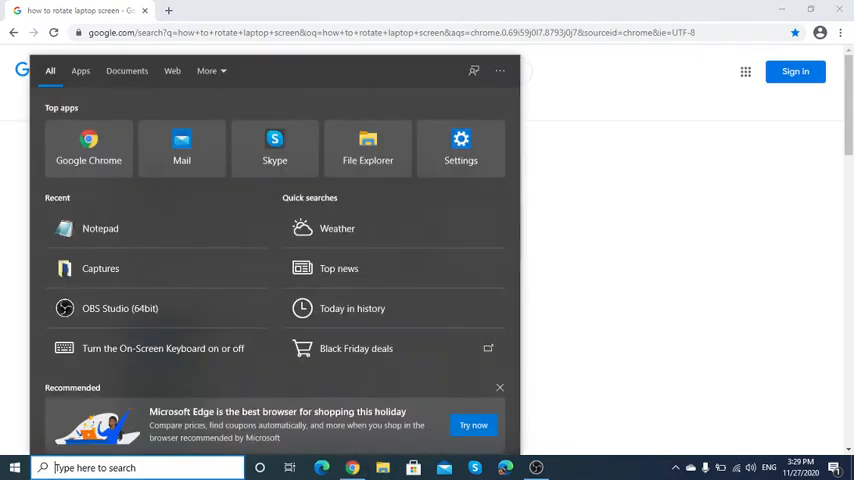
Launch Notepad and save the pasted snippet as 'how to rotate laptop screen.txt' in Documents, replacing the old file.
type("nte")
type("how")
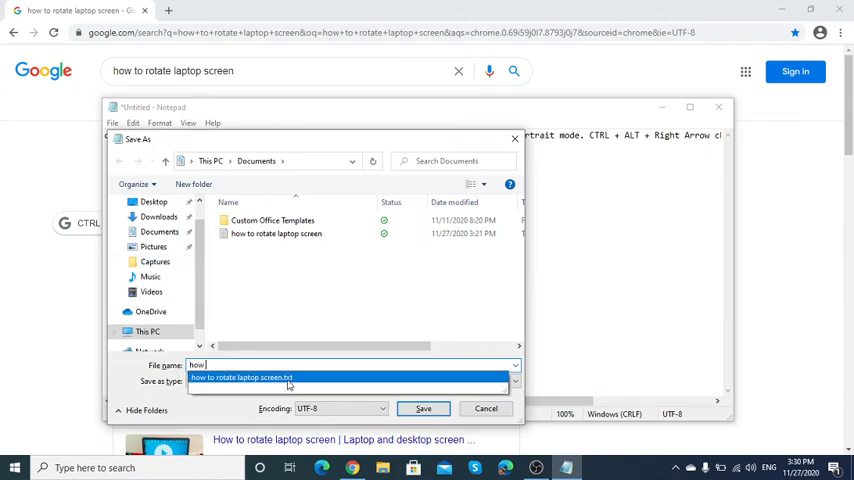
left_click(432, 408)
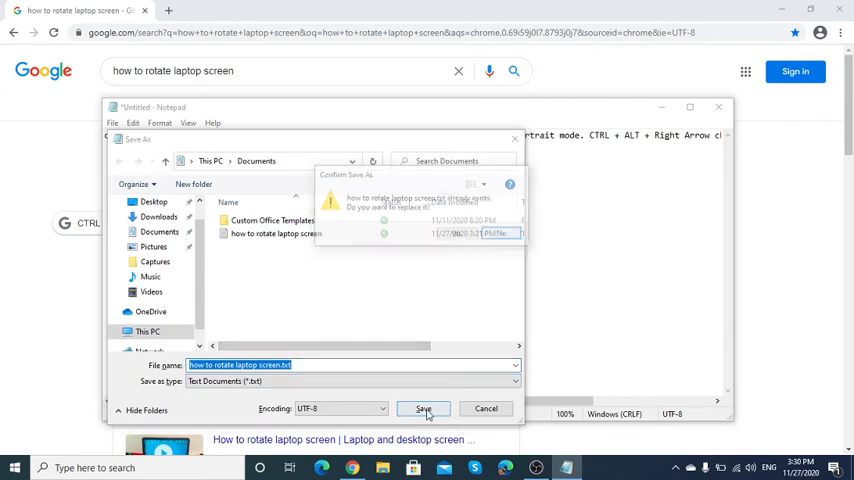
left_click(430, 408)
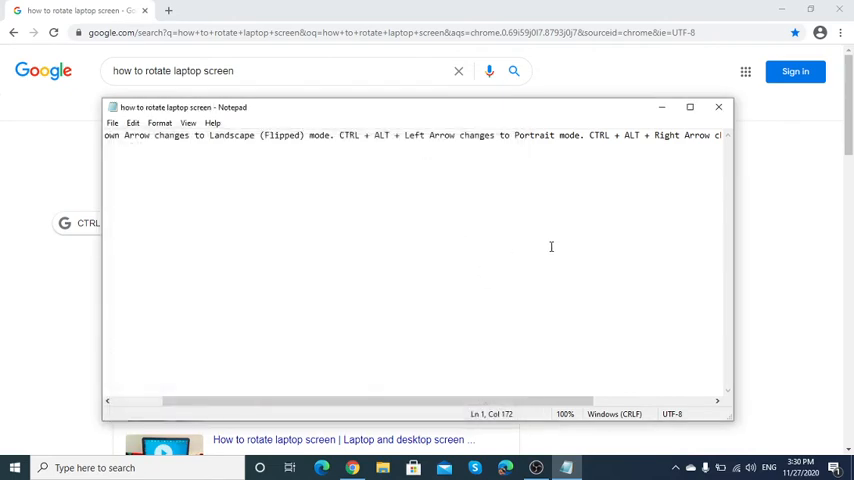